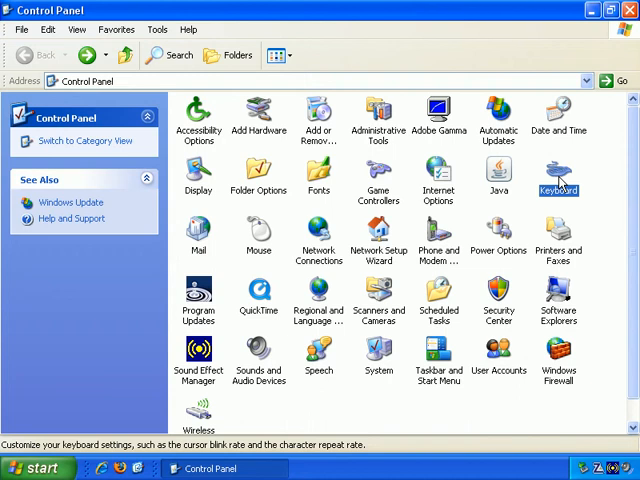
Open Keyboard Properties from Control Panel with Notepad ready underneath.
double_click(558, 176)
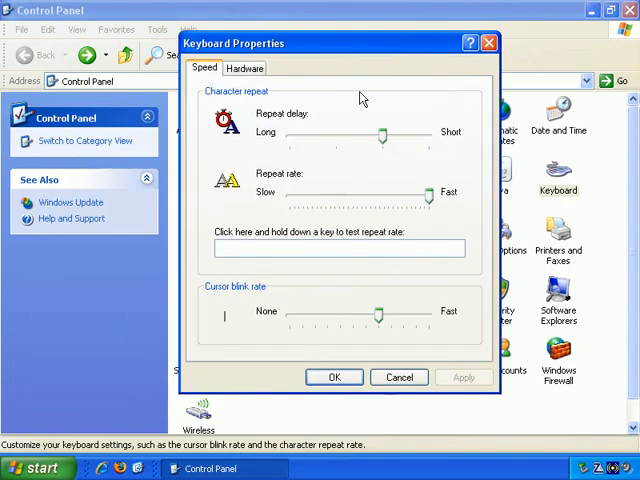
mouse_move(340, 140)
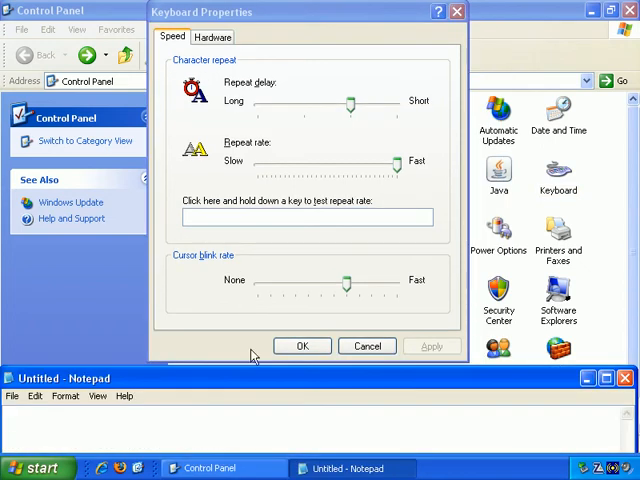
Hold B in the empty Notepad document to fill a line with repeated Bs at the current rate.
left_click(170, 410)
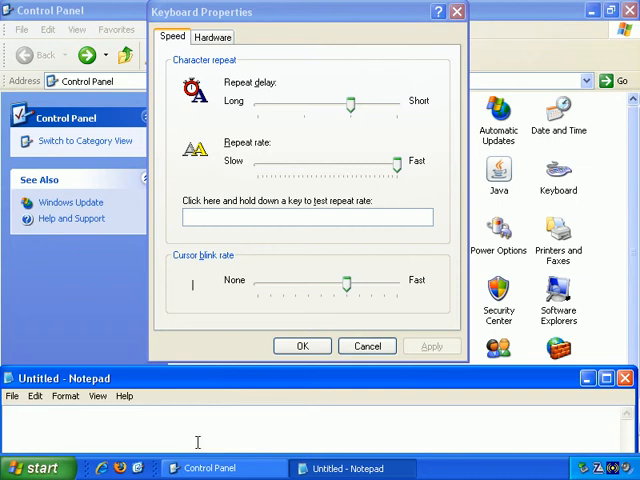
type("BBBBBBBBBBBBBBBBBBBBBBBBBBBBBBBBBB")
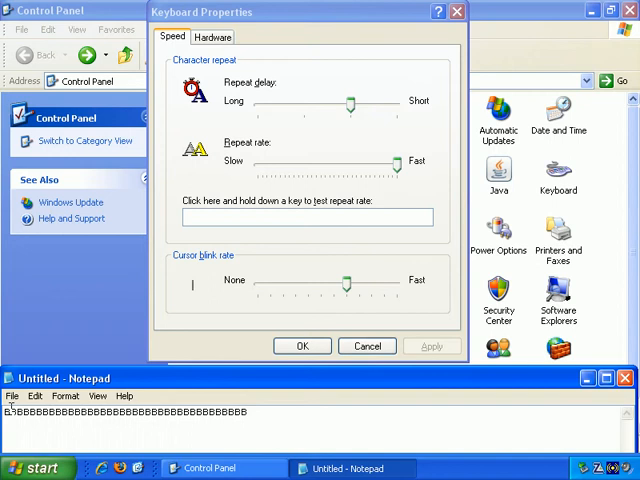
type("B")
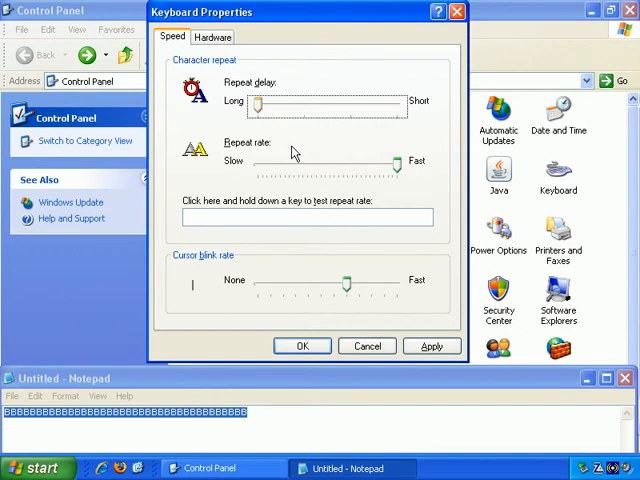
Set the Repeat delay to Long and apply it.
left_click(432, 346)
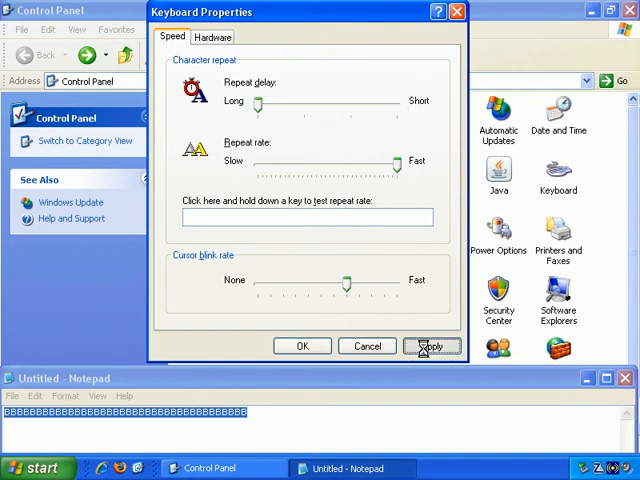
left_click(432, 344)
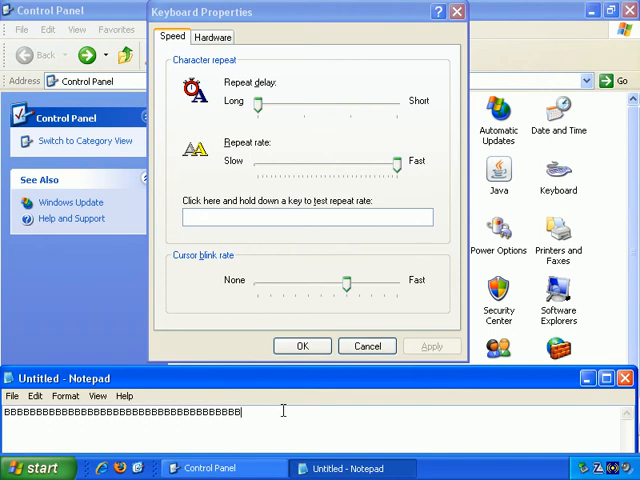
mouse_move(284, 318)
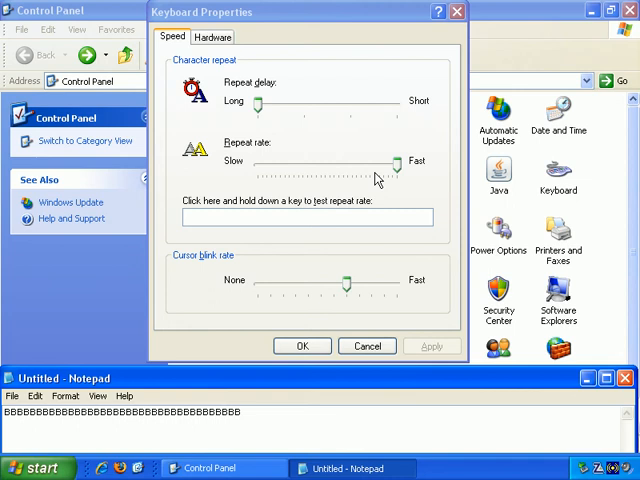
Set the Repeat rate to Slow, apply it, and fill a fresh Notepad line with repeated Cs.
left_click_drag(390, 162, 256, 162)
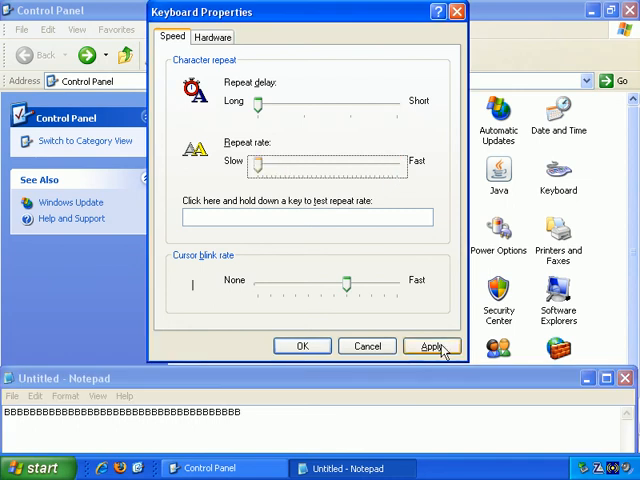
left_click(432, 344)
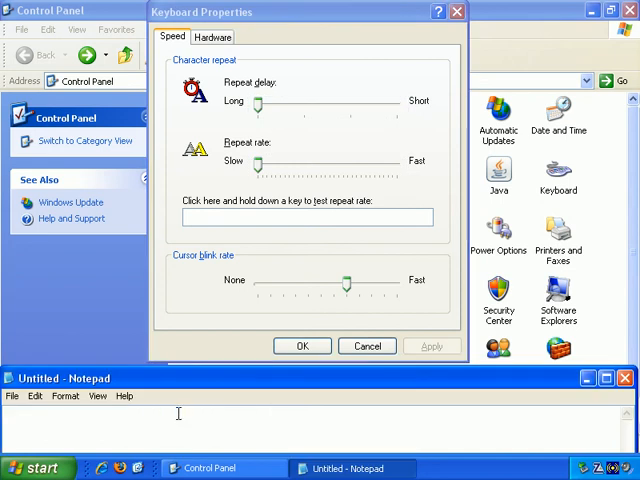
type("cccccc")
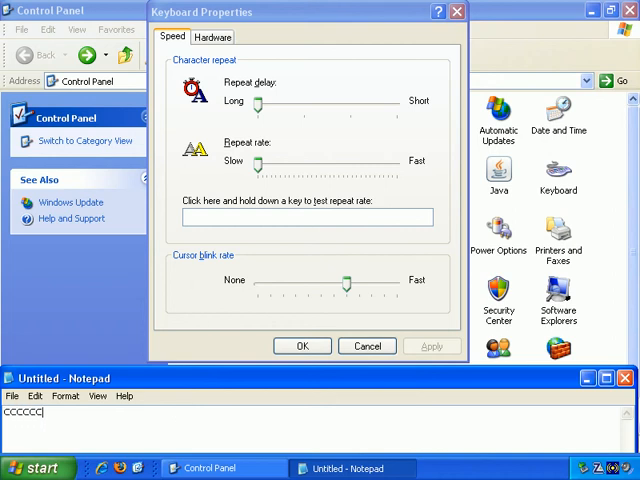
type("C")
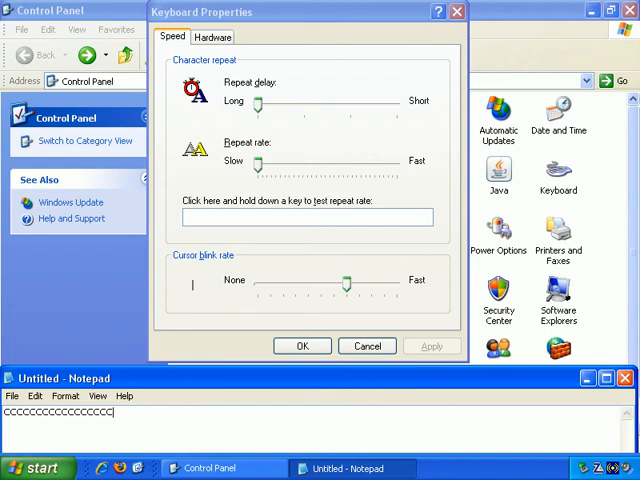
type("c")
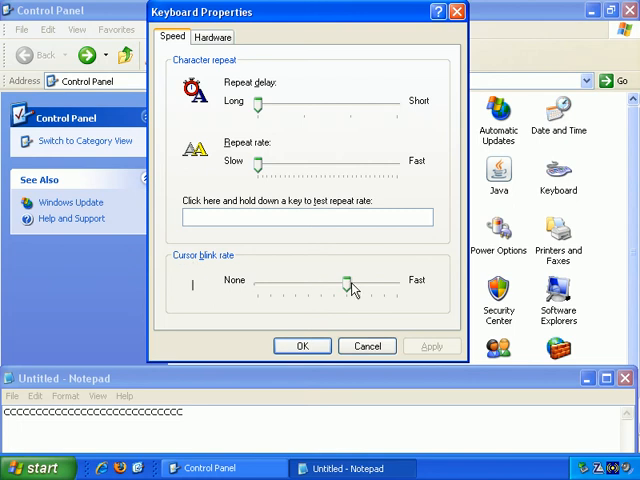
Try the Cursor blink rate at None and faster, then apply a medium blink rate.
left_click_drag(350, 280, 256, 280)
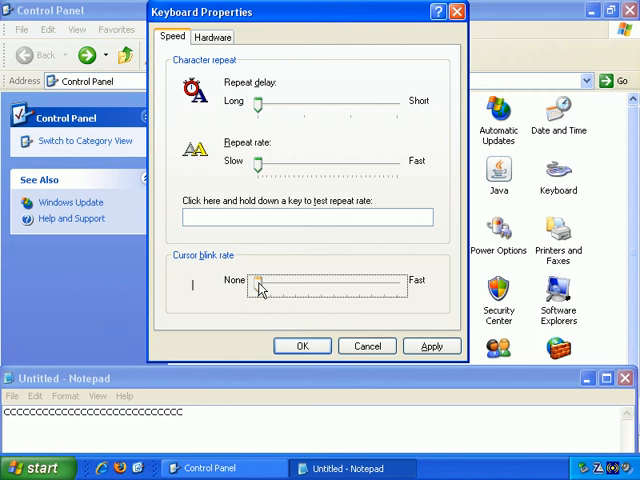
left_click_drag(256, 280, 320, 280)
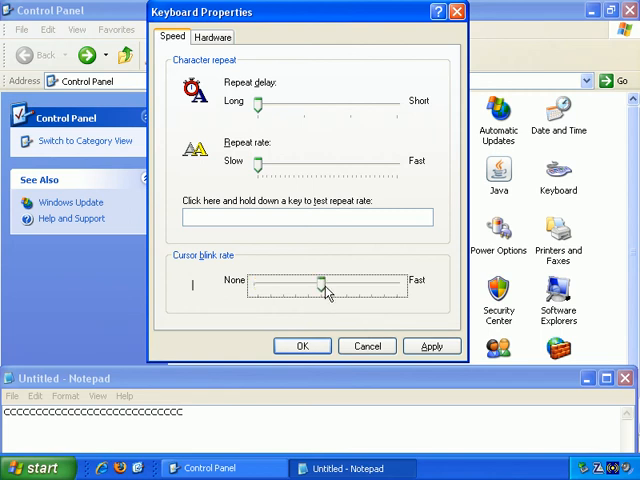
left_click_drag(324, 284, 400, 284)
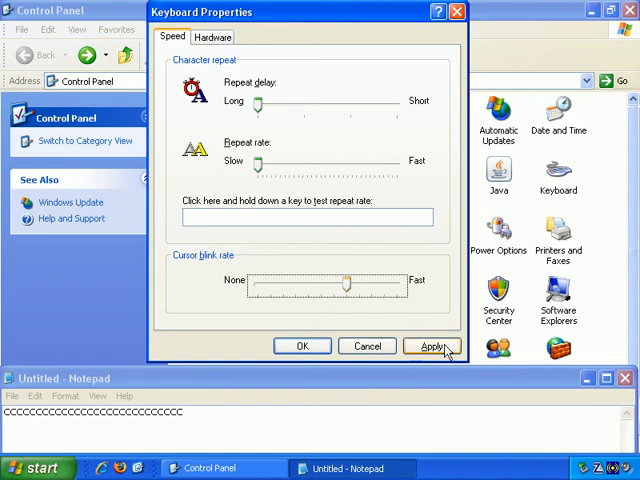
left_click(432, 344)
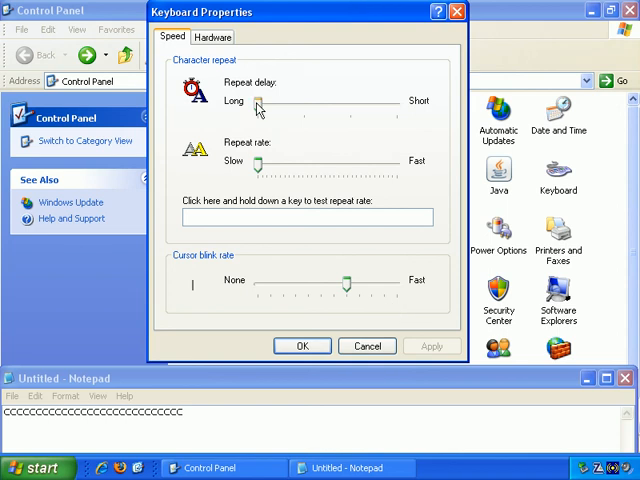
left_click(212, 36)
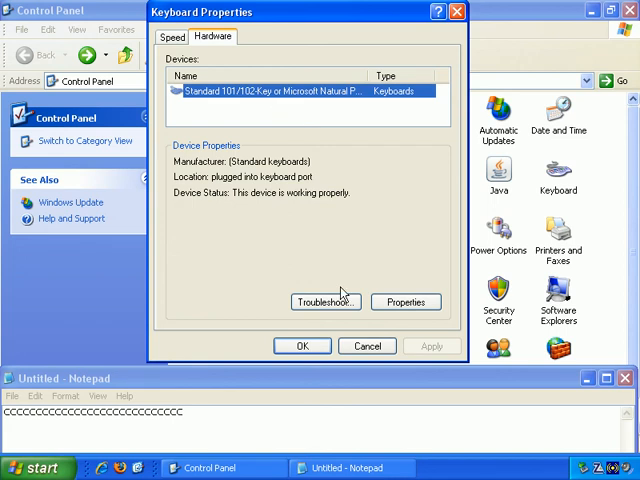
mouse_move(182, 66)
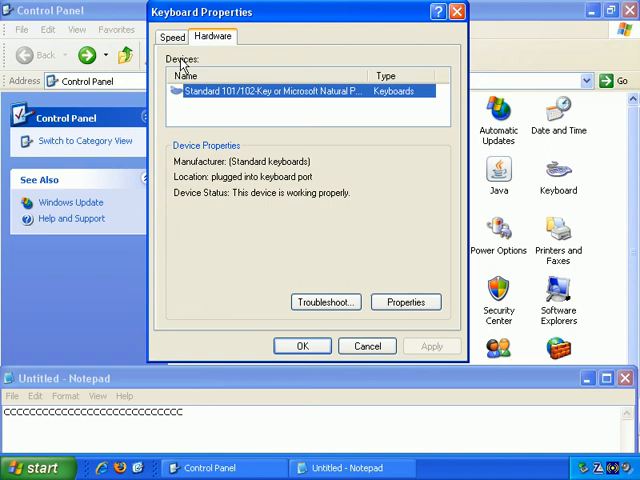
left_click(172, 36)
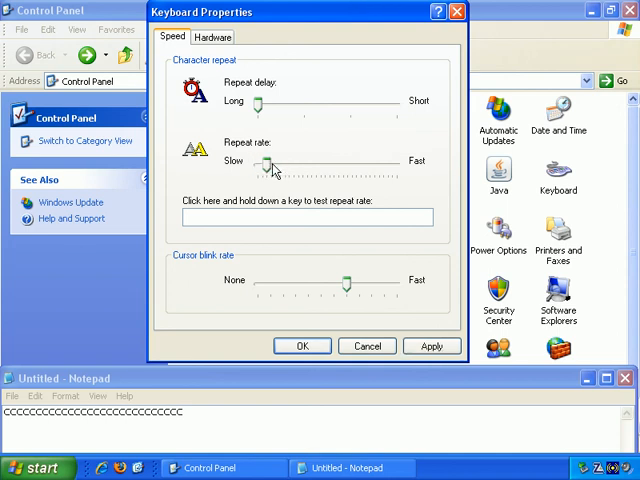
Raise the Repeat rate slider from Slow to the middle position.
left_click_drag(262, 162, 344, 162)
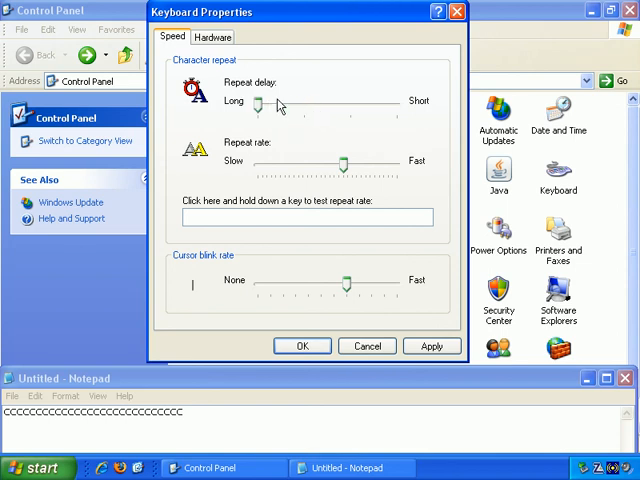
mouse_move(280, 104)
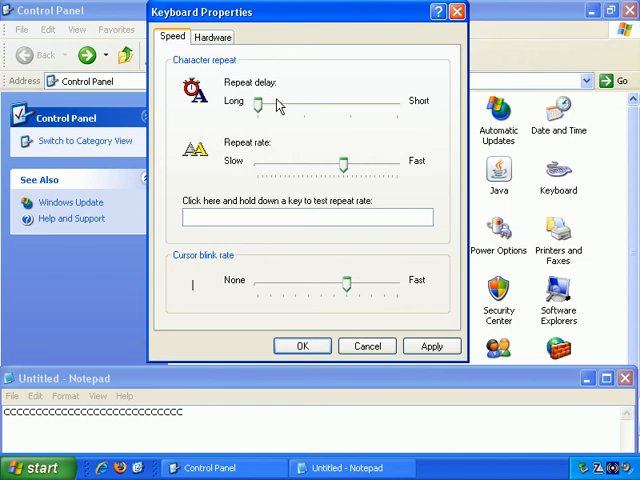